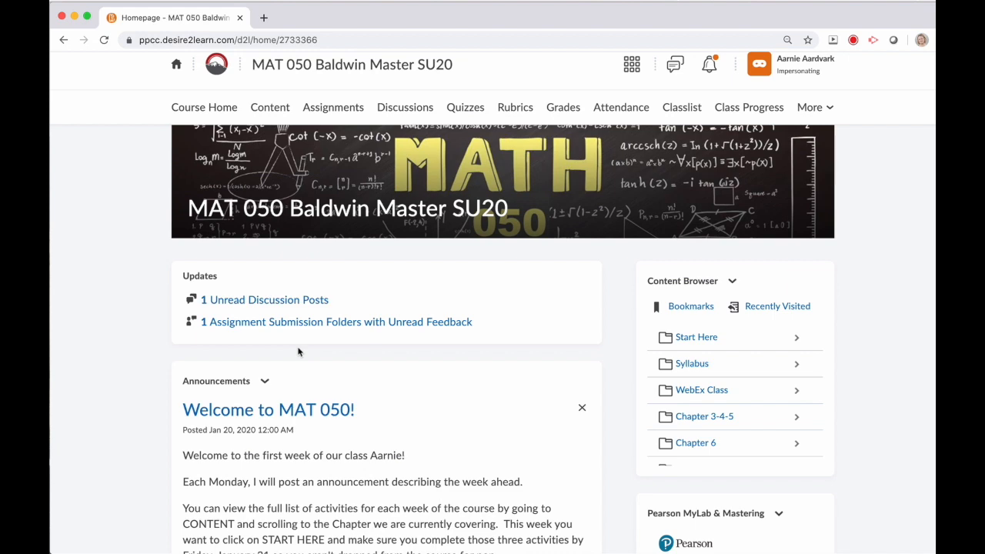
- Launch MyLab & Mastering from the course, loading the MAT 050 Baldwin Demo Instructor Home
scroll(down, 3)
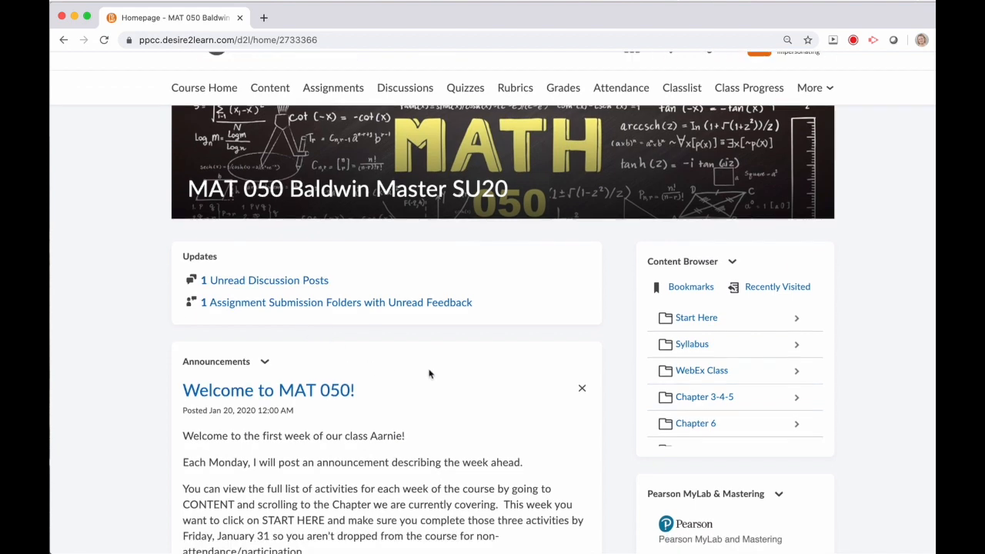
scroll(down, 3)
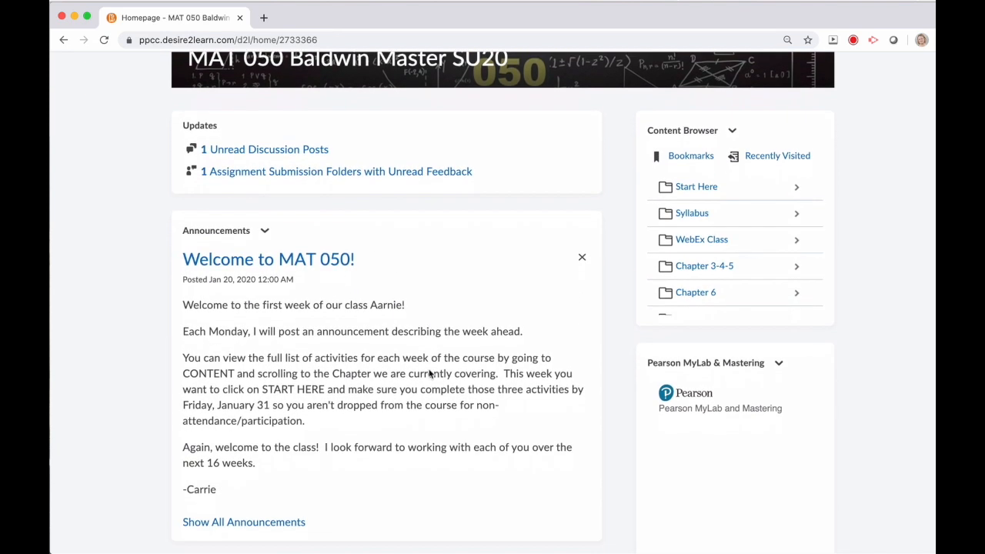
scroll(down, 3)
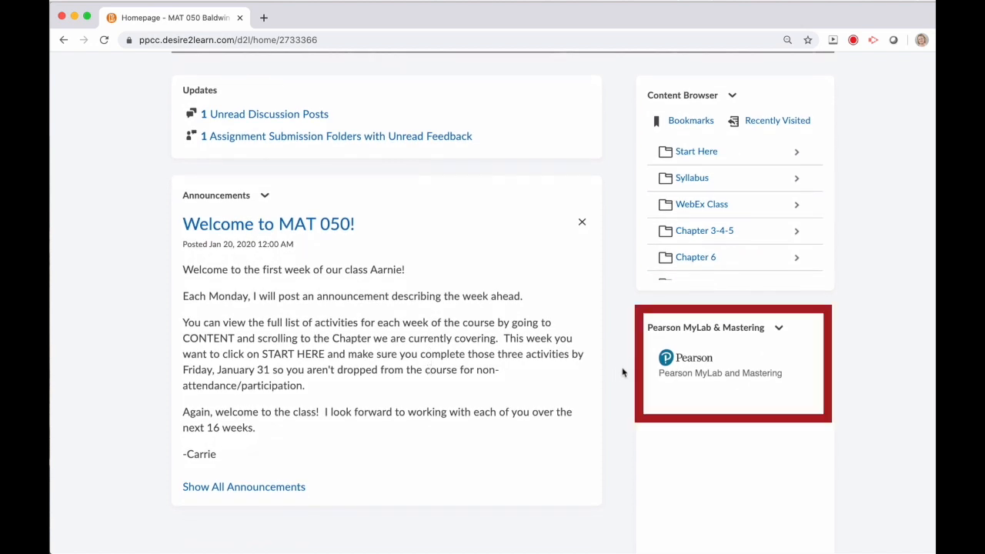
click(720, 372)
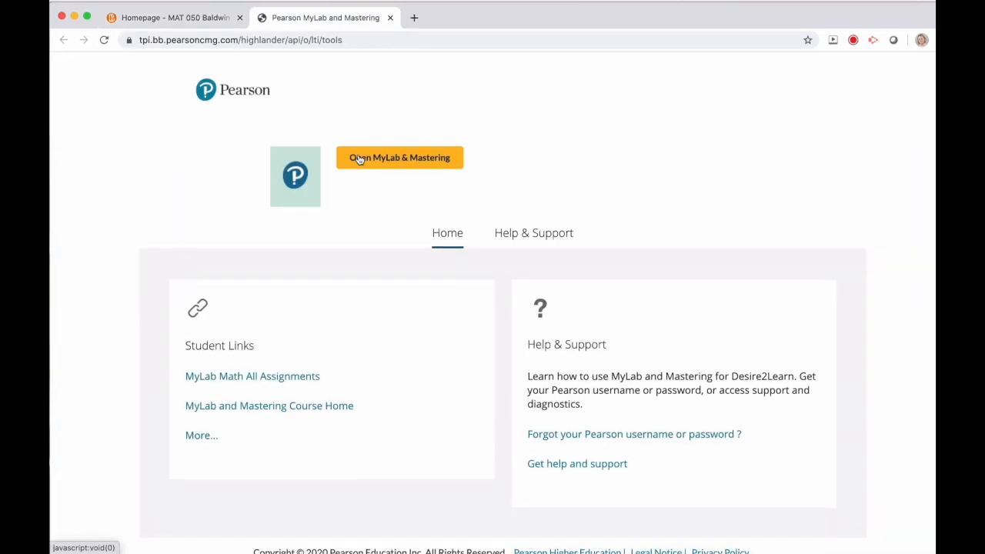
click(400, 157)
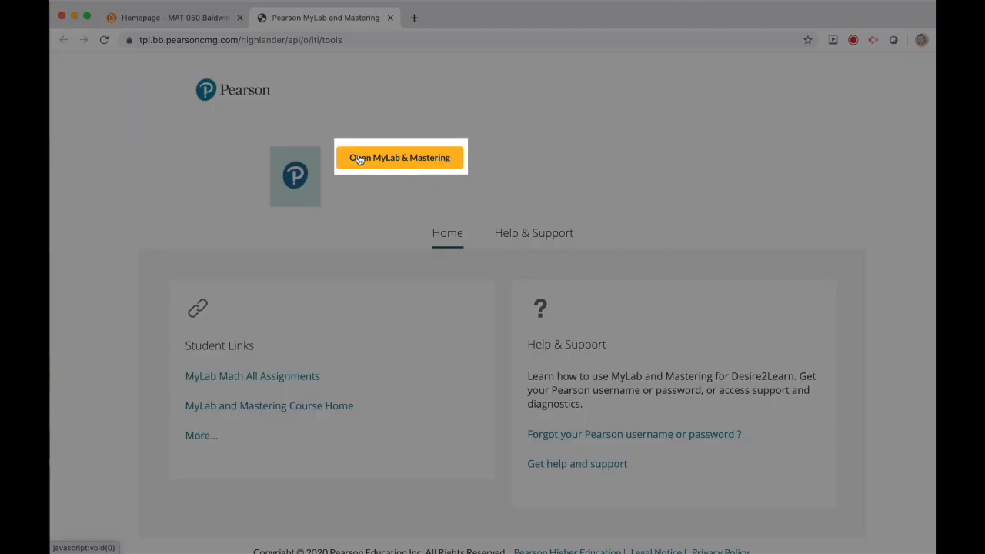
click(401, 157)
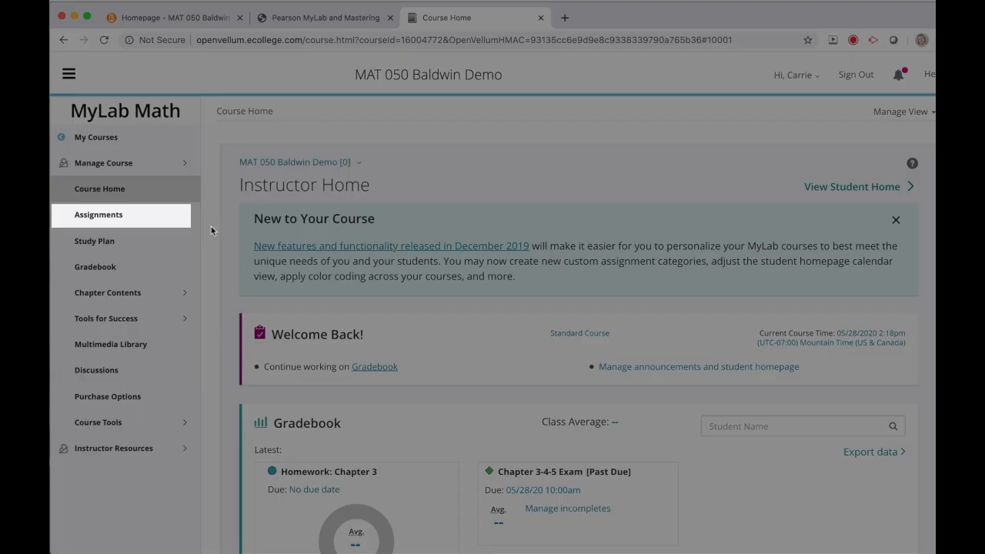
mouse_move(130, 218)
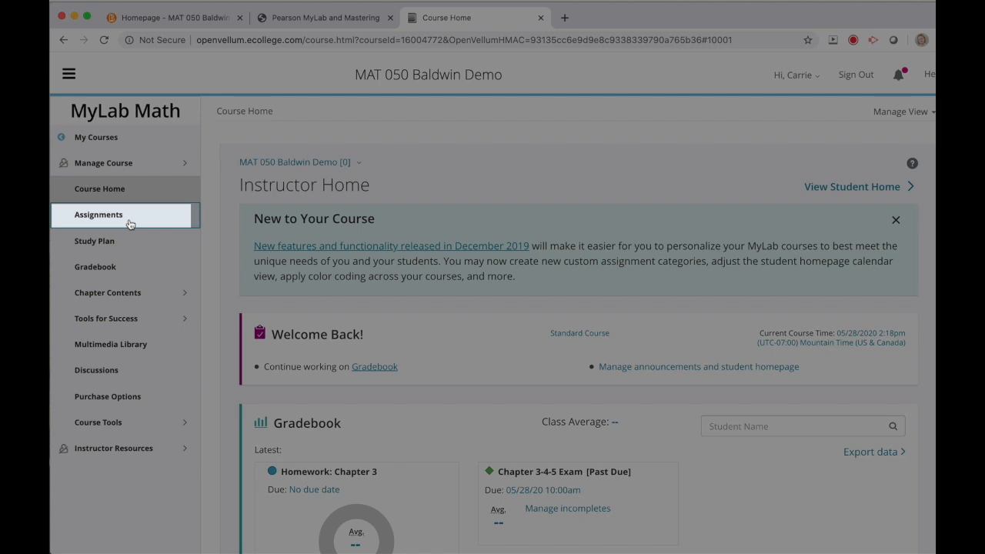
mouse_move(95, 267)
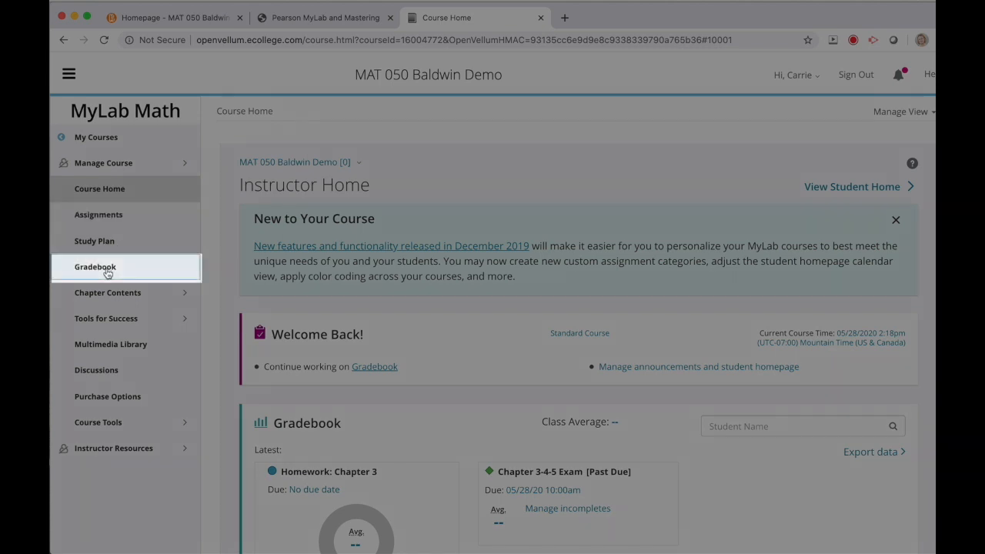
mouse_move(95, 268)
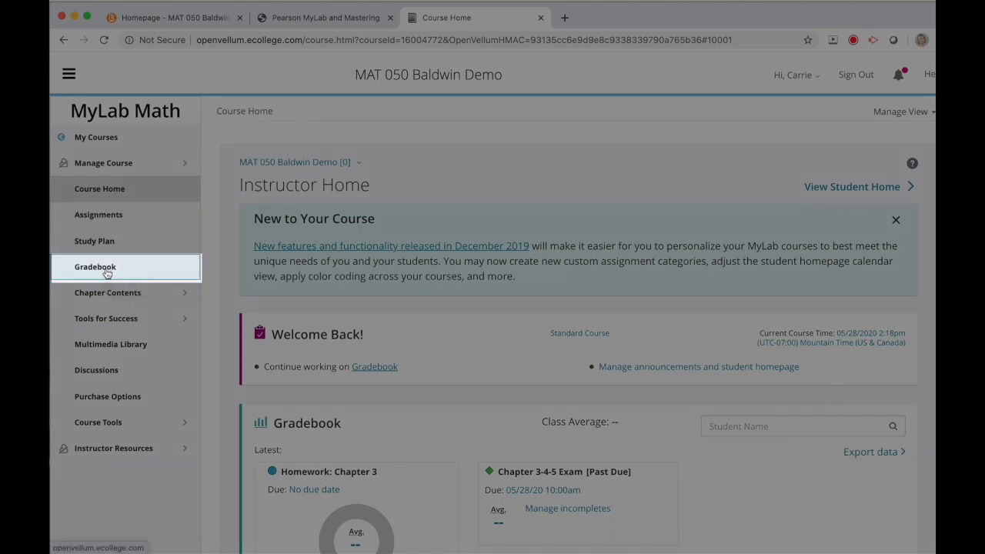
- From Gradebook results, start the Chapter 3-4-5 Exam review at question 1 of 20
click(95, 266)
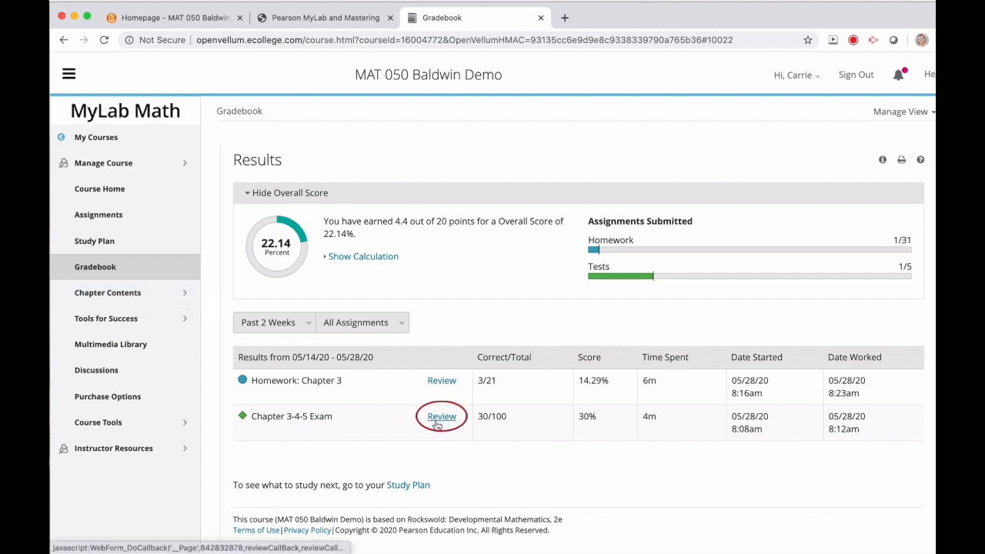
click(440, 416)
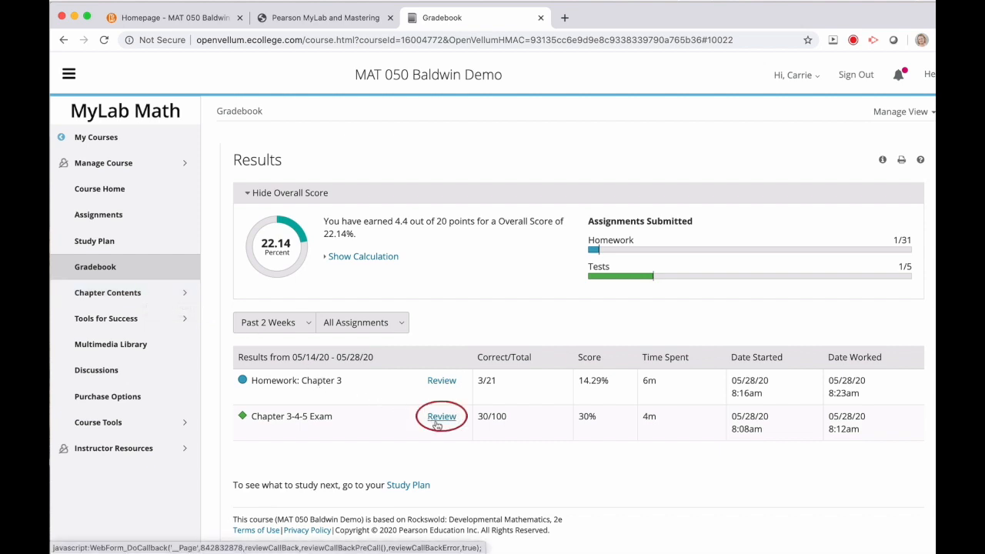
click(441, 416)
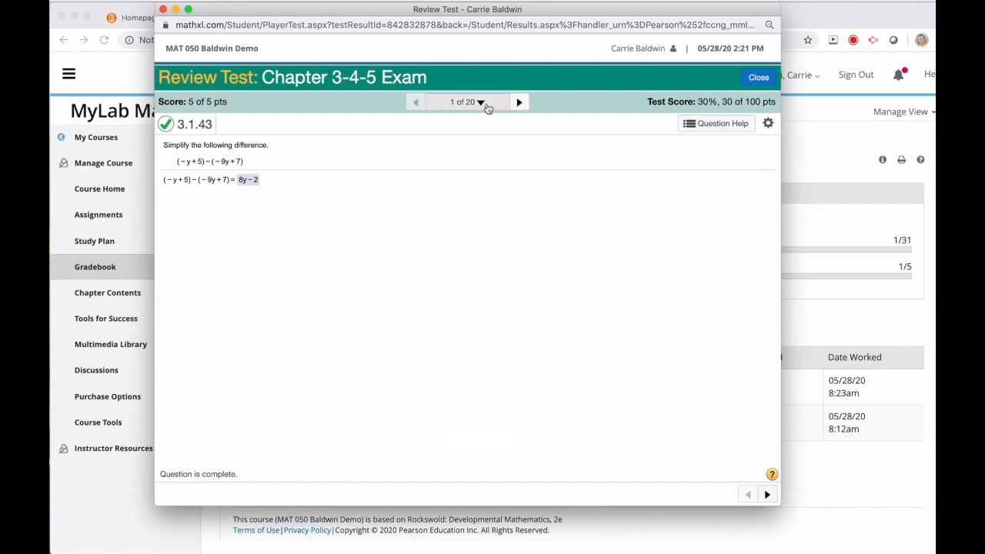
- Use the Test Overview to jump to missed question 2, problem 3.2.25 scored 0 of 5
click(468, 101)
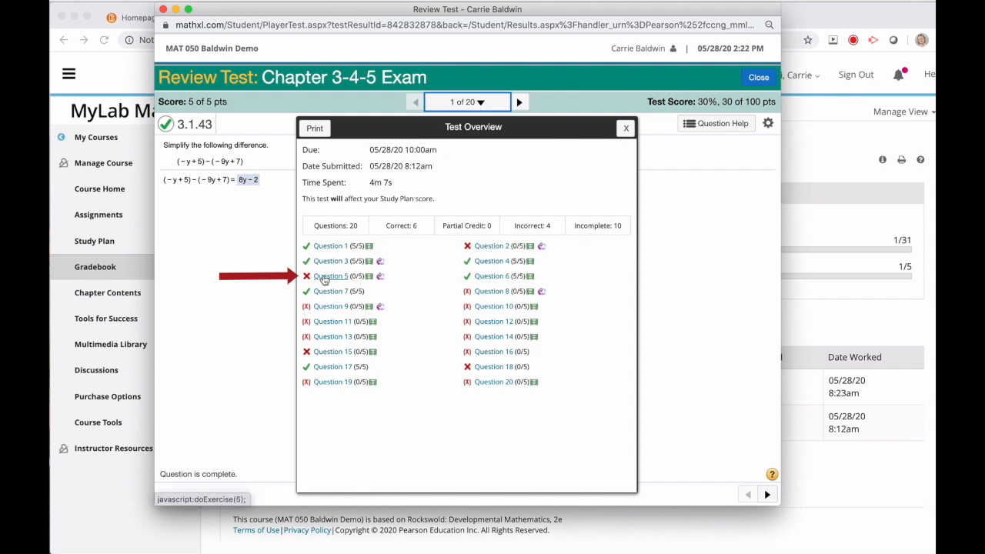
mouse_move(331, 291)
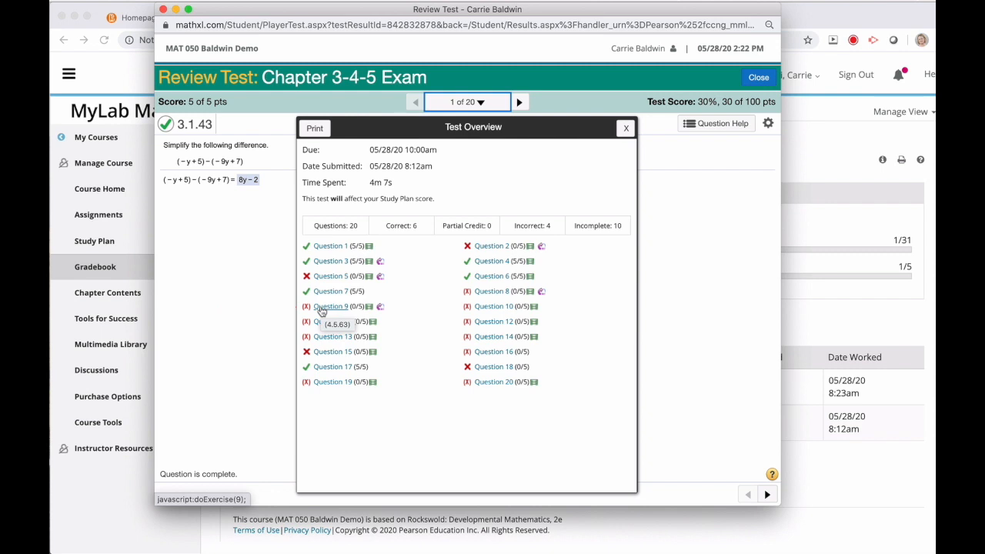
click(625, 128)
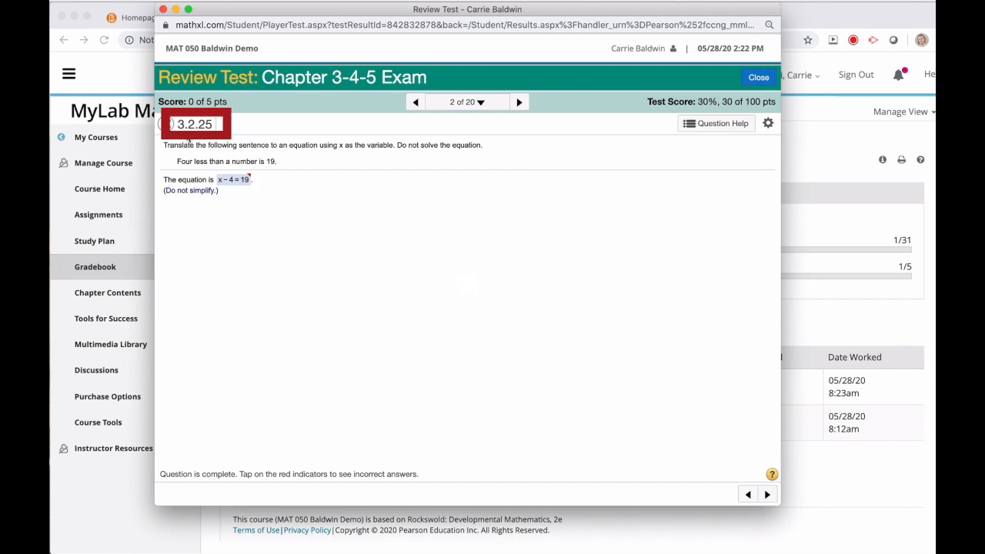
click(194, 123)
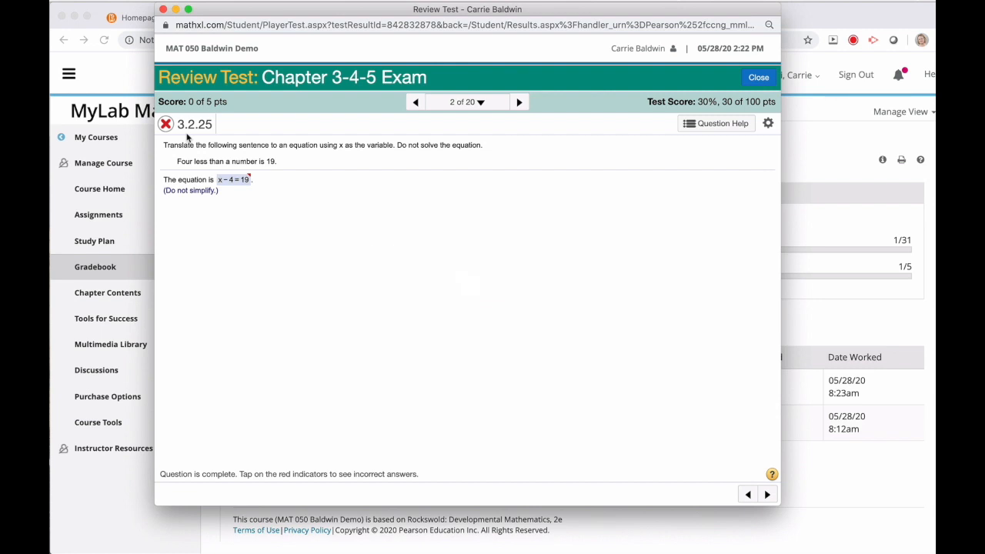
mouse_move(219, 192)
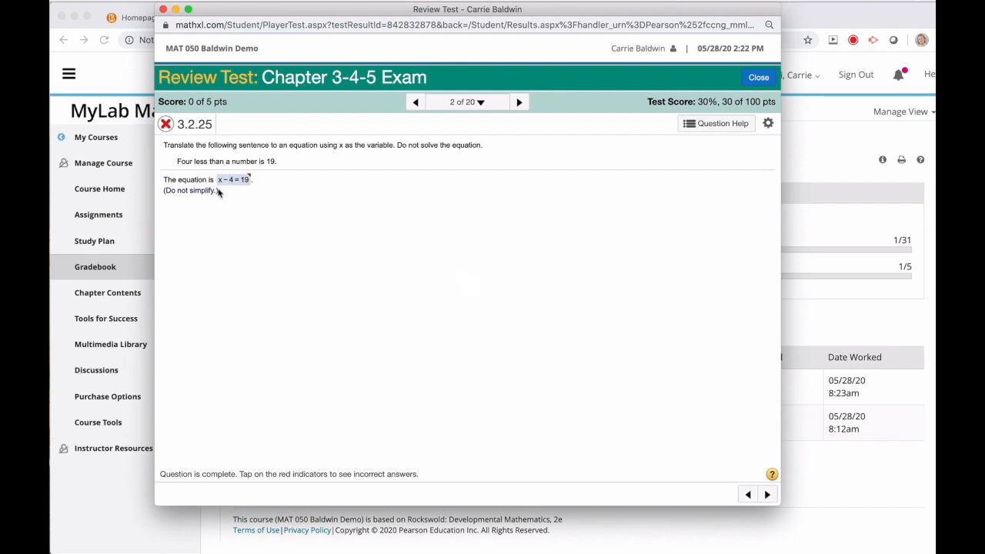
mouse_move(223, 192)
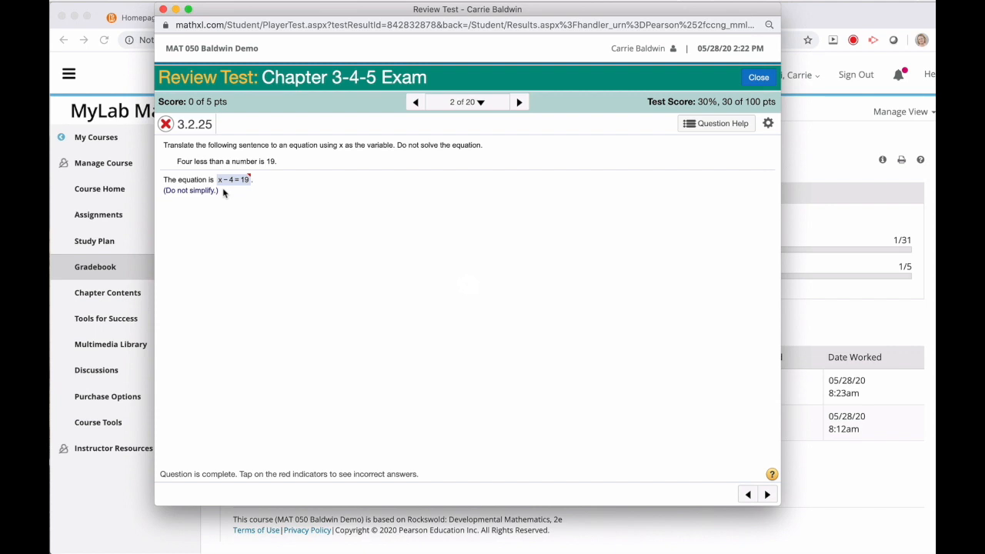
mouse_move(245, 188)
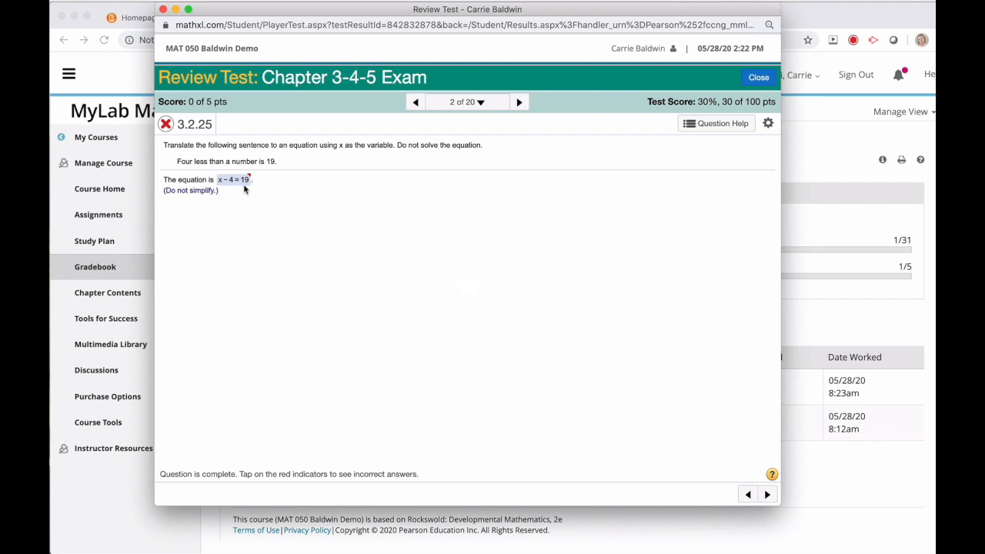
mouse_move(252, 177)
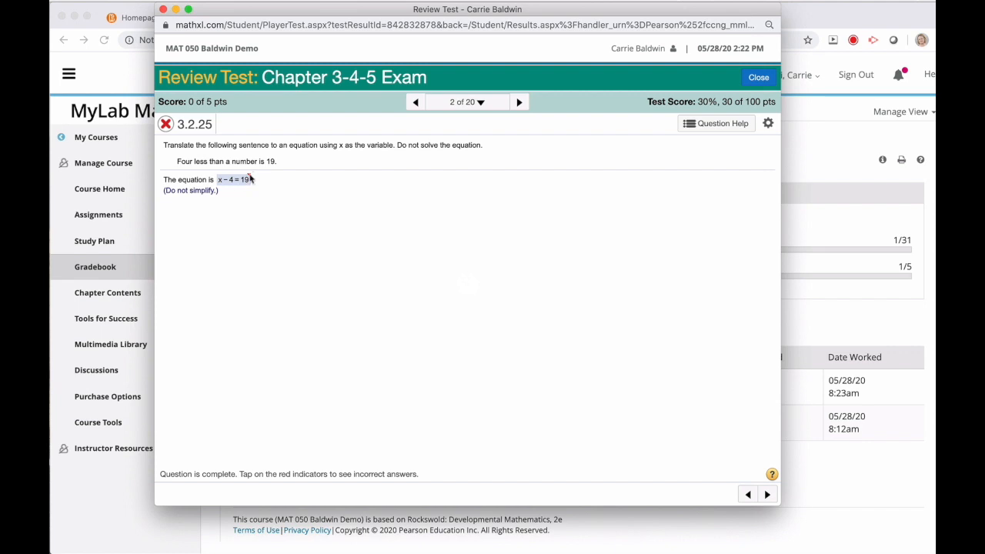
- View the submitted answer and its feedback on translating the sentence into an equation for 3.2.25
click(234, 179)
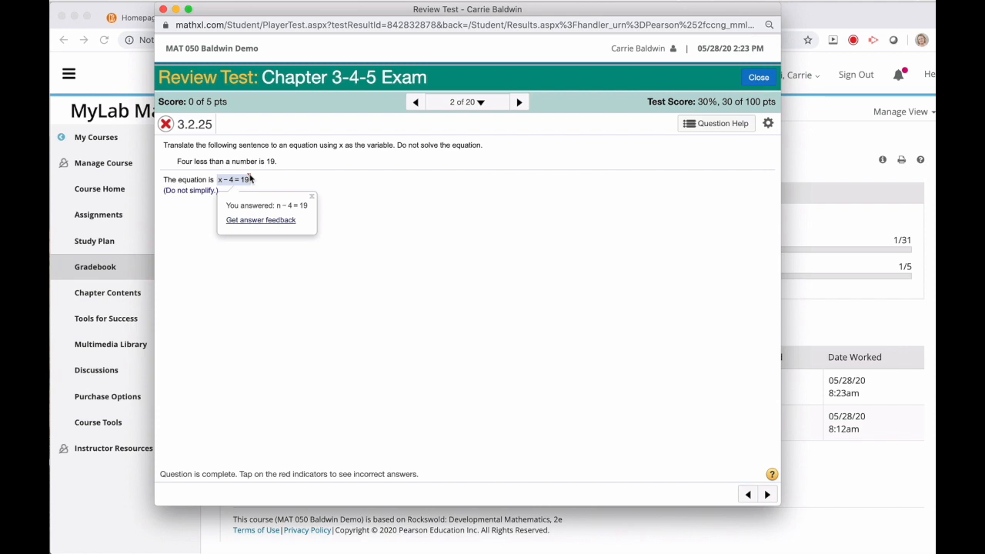
mouse_move(253, 208)
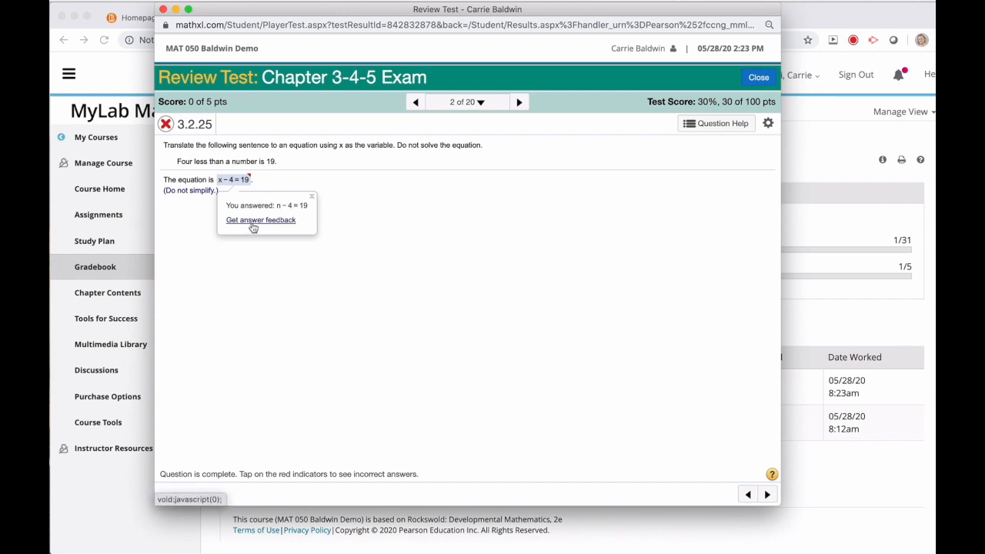
mouse_move(260, 219)
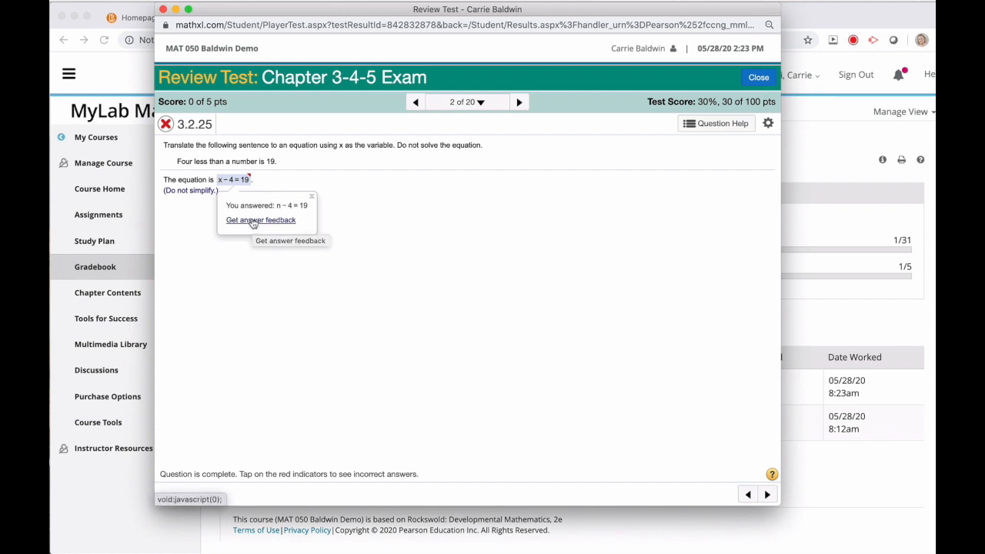
click(260, 219)
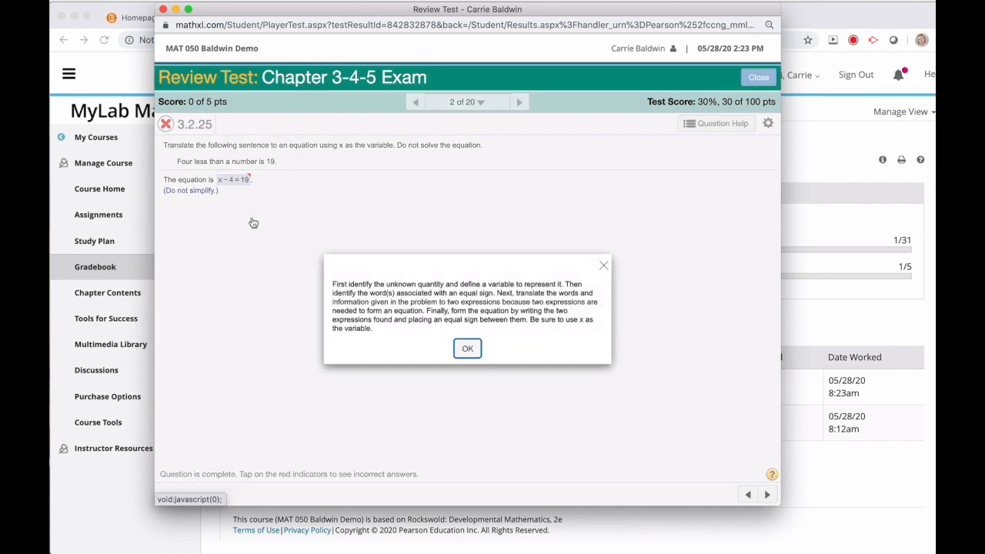
mouse_move(391, 294)
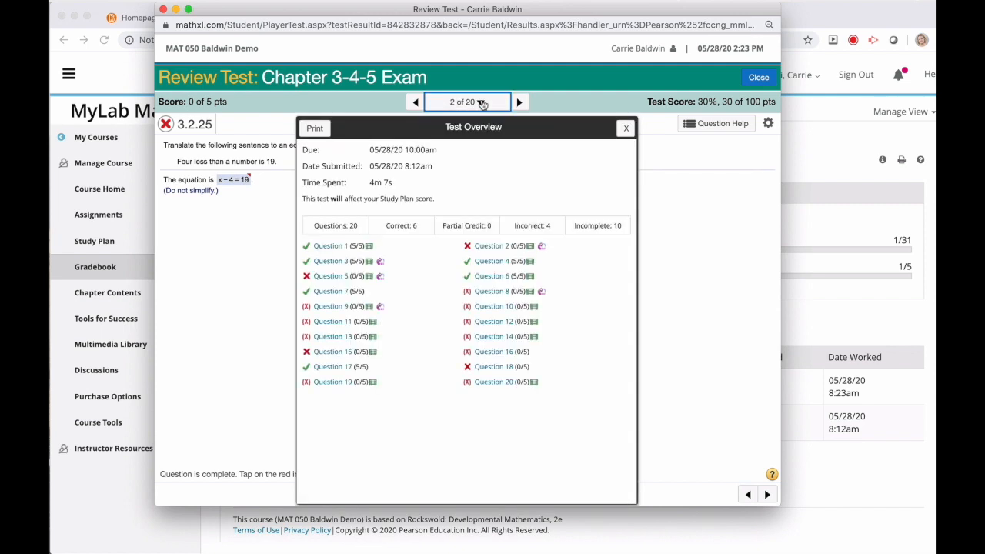
mouse_move(491, 291)
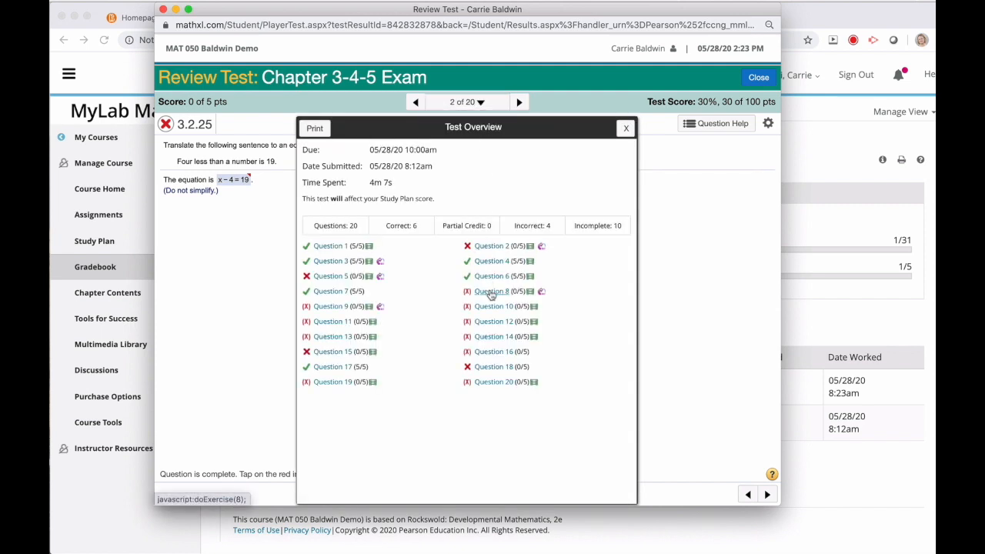
- Jump to missed question 8, fraction division problem 4.3.83
click(493, 291)
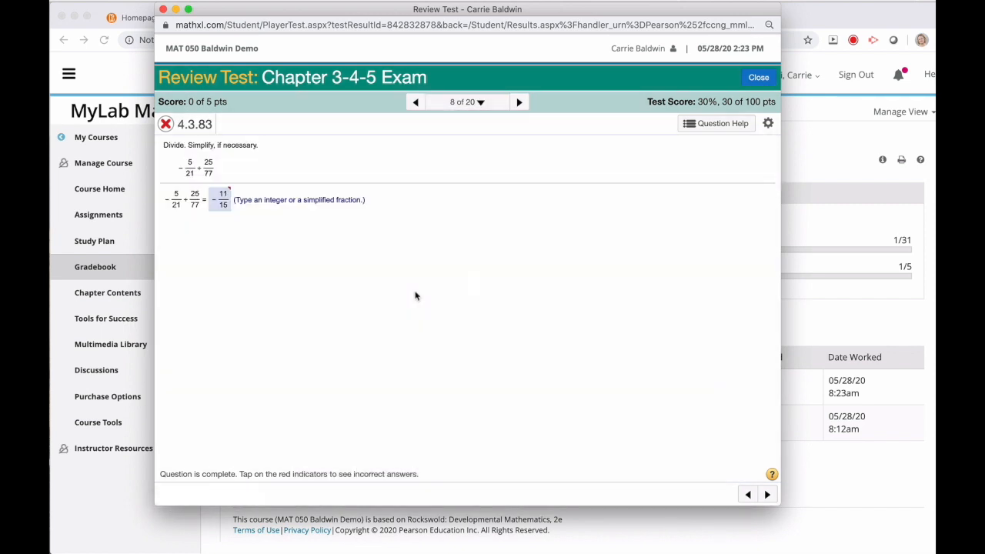
mouse_move(269, 184)
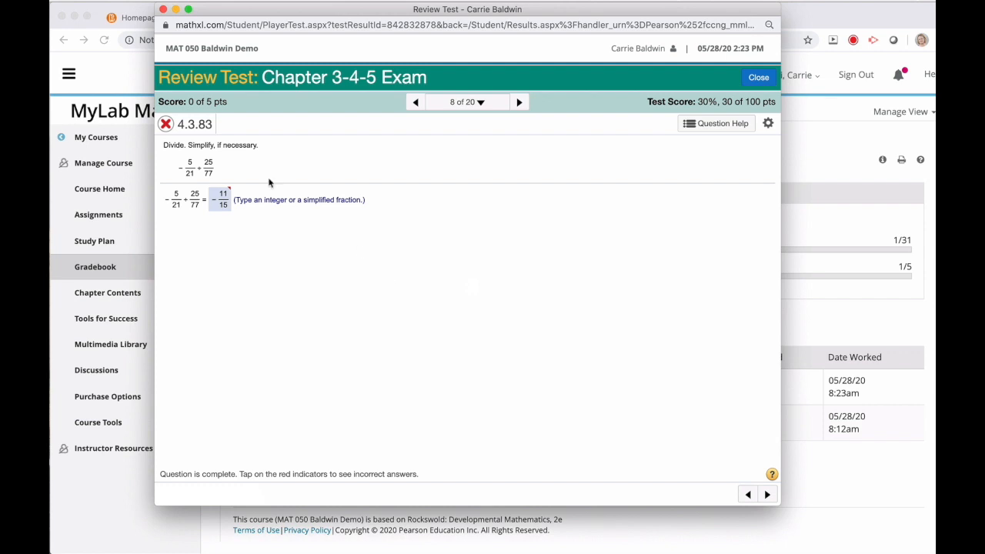
mouse_move(182, 136)
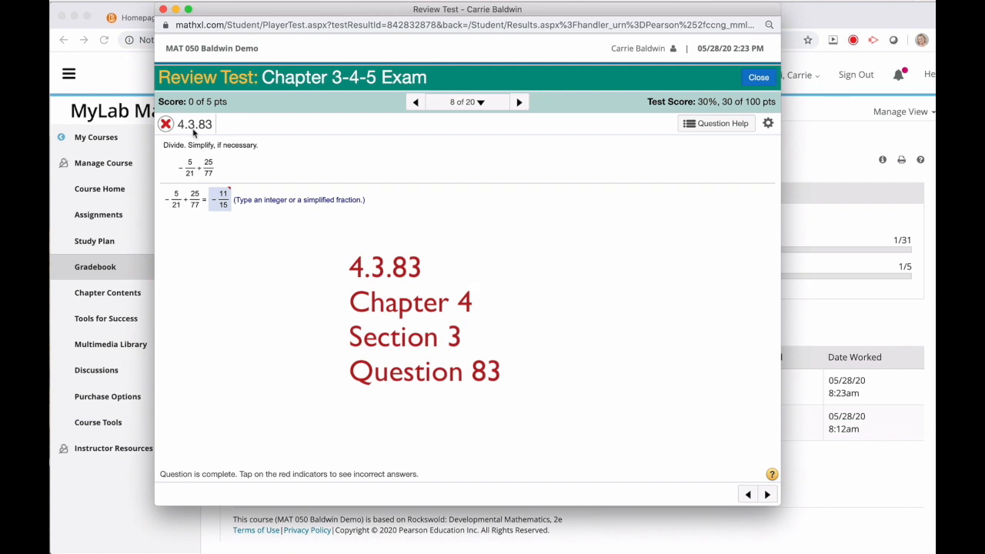
mouse_move(208, 134)
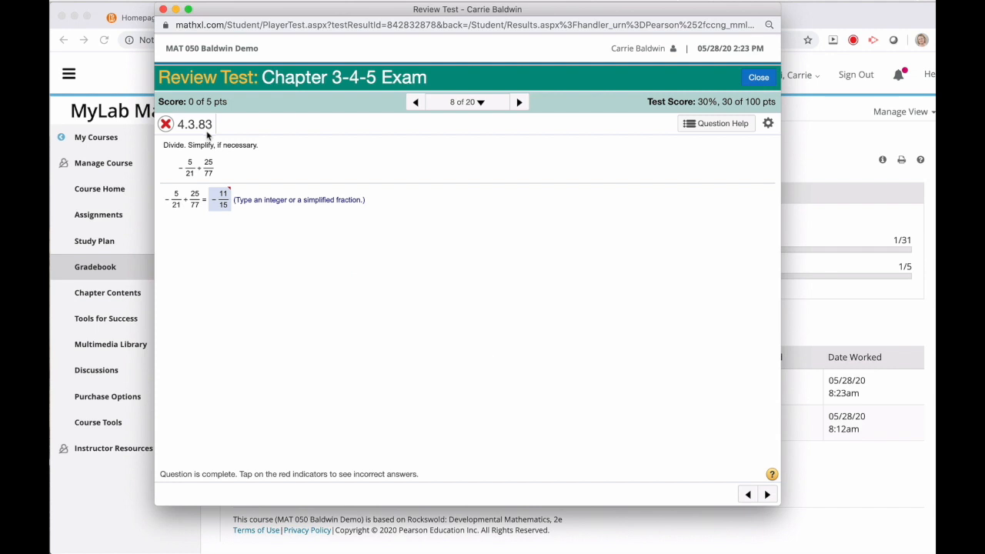
mouse_move(234, 197)
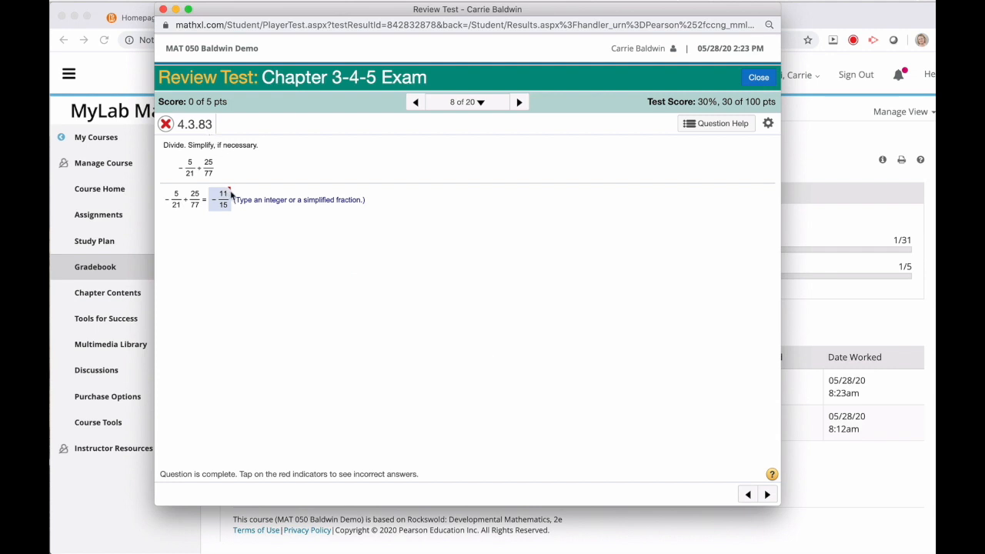
mouse_move(231, 192)
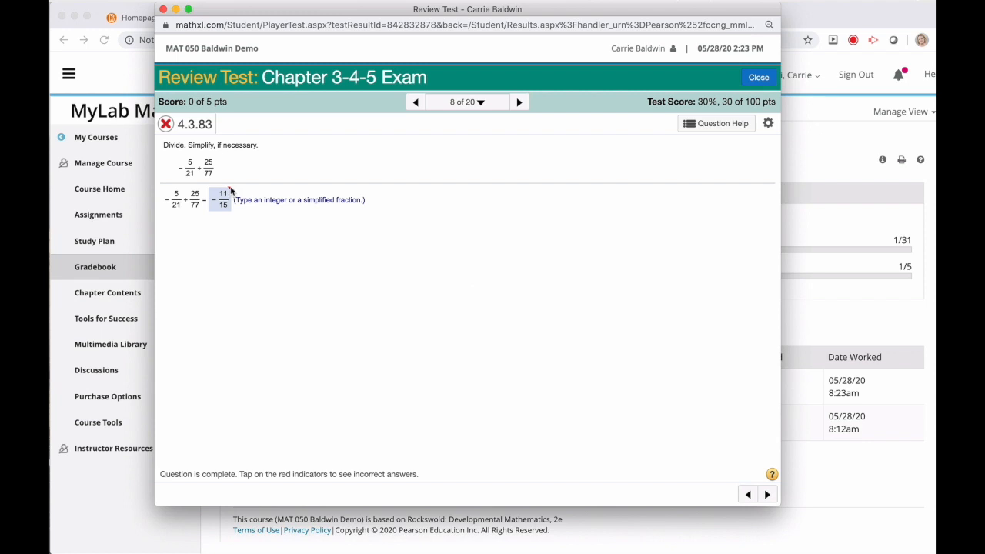
click(222, 201)
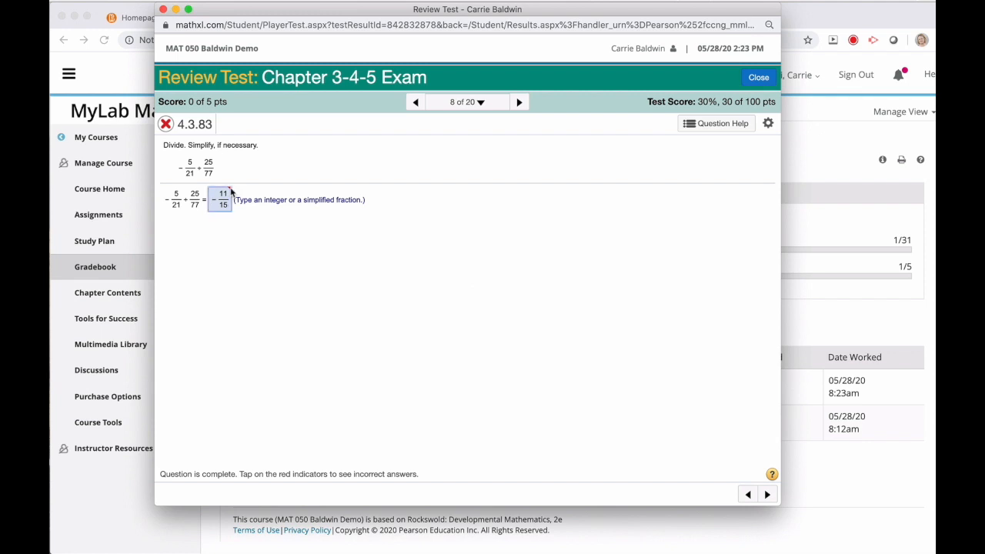
click(222, 200)
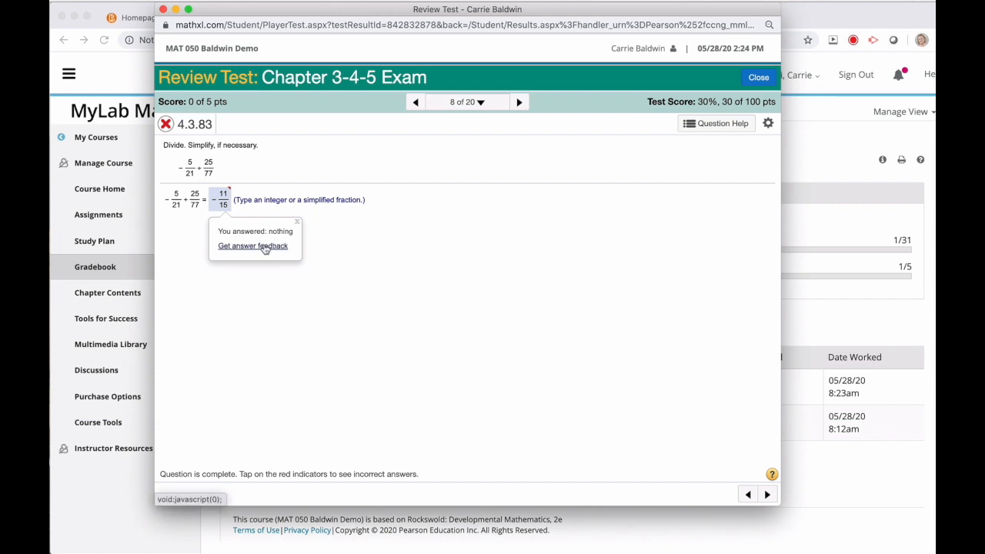
mouse_move(253, 247)
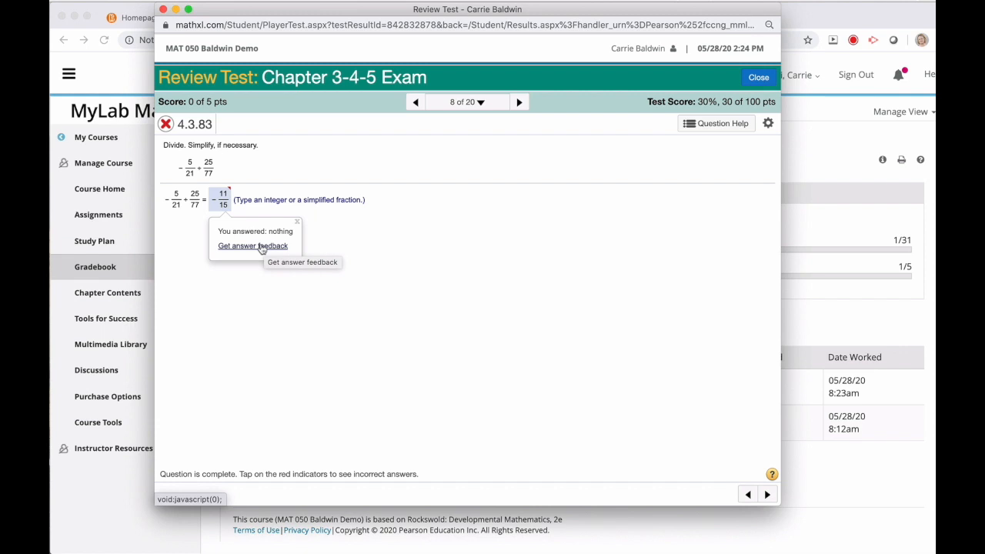
click(253, 246)
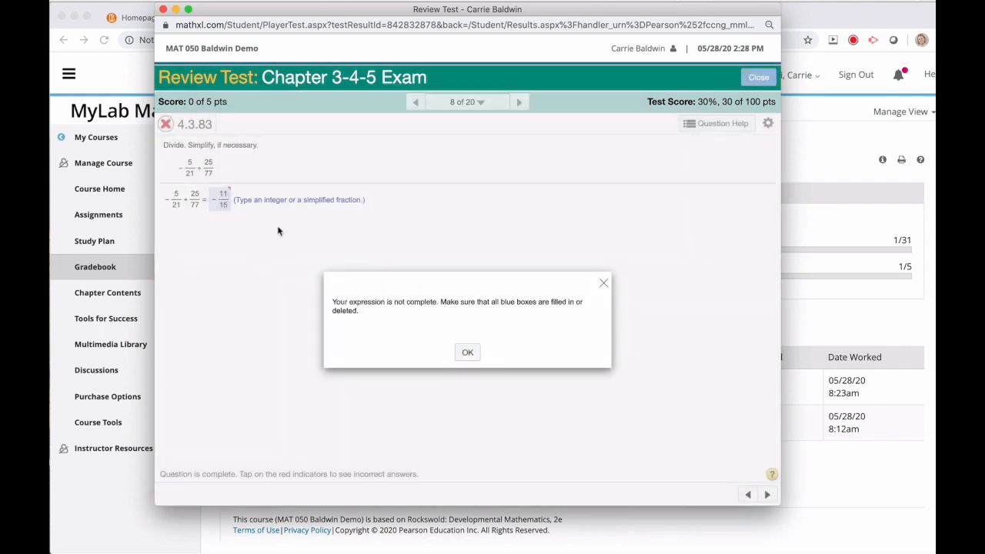
mouse_move(442, 351)
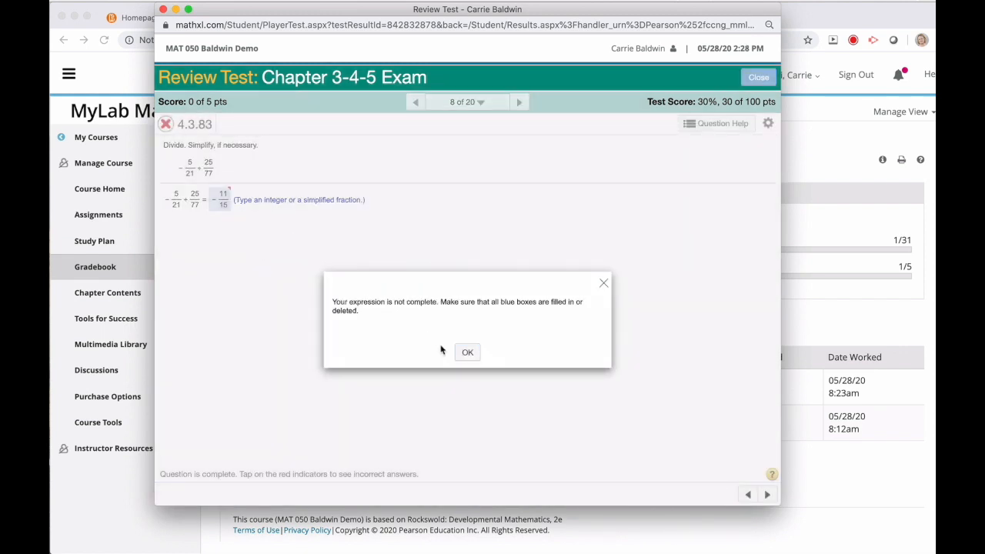
click(468, 351)
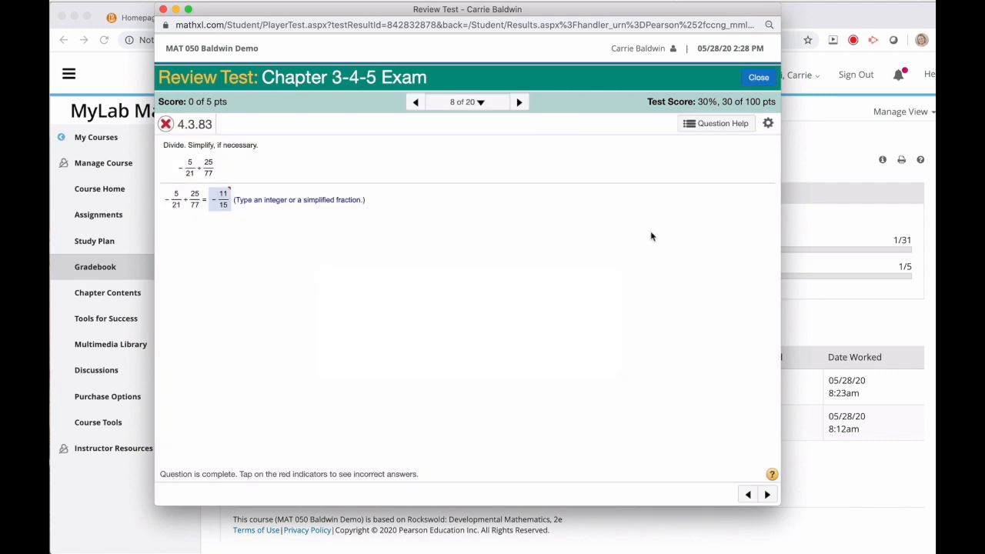
mouse_move(711, 140)
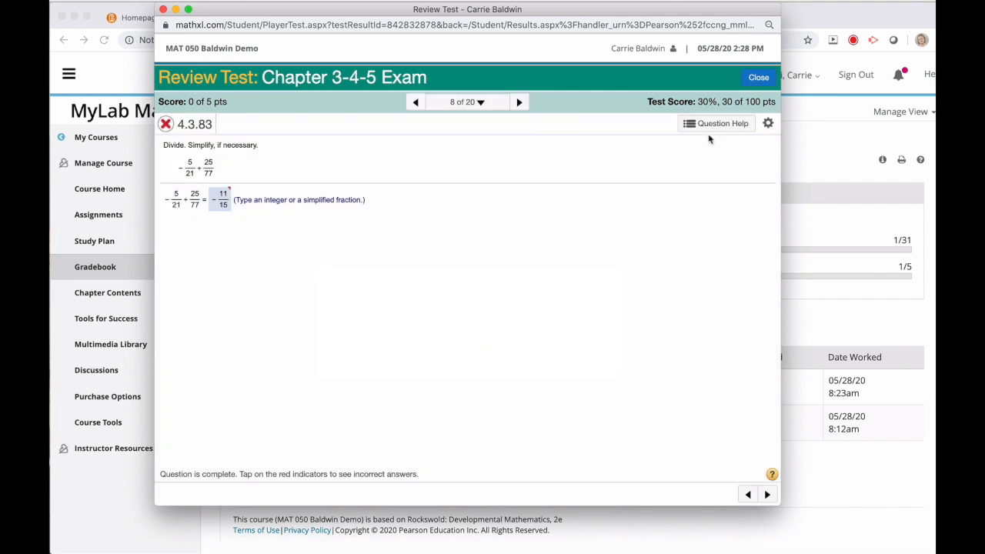
- Show the Question Help menu for 4.3.83 with Help Me Solve This, View an Example and more
click(718, 123)
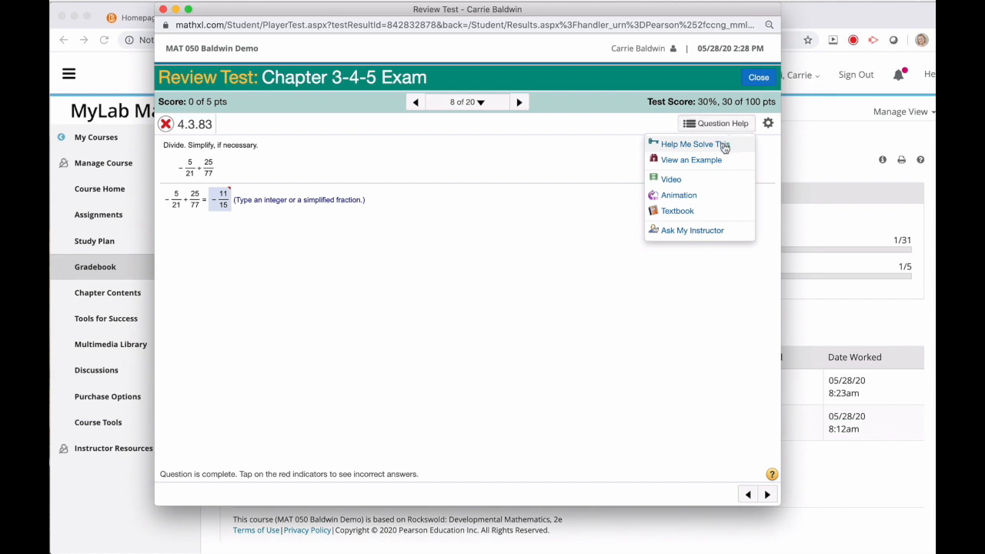
mouse_move(708, 163)
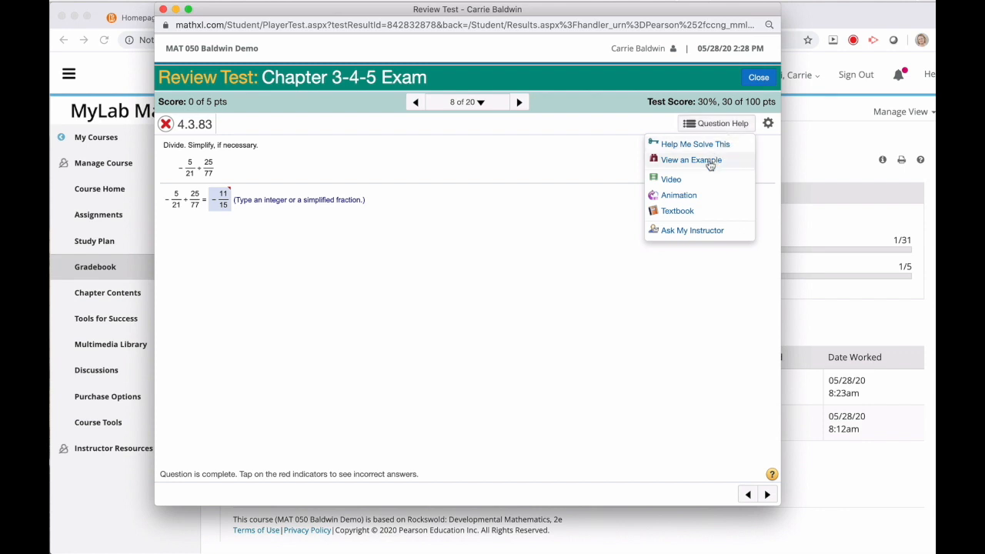
mouse_move(684, 185)
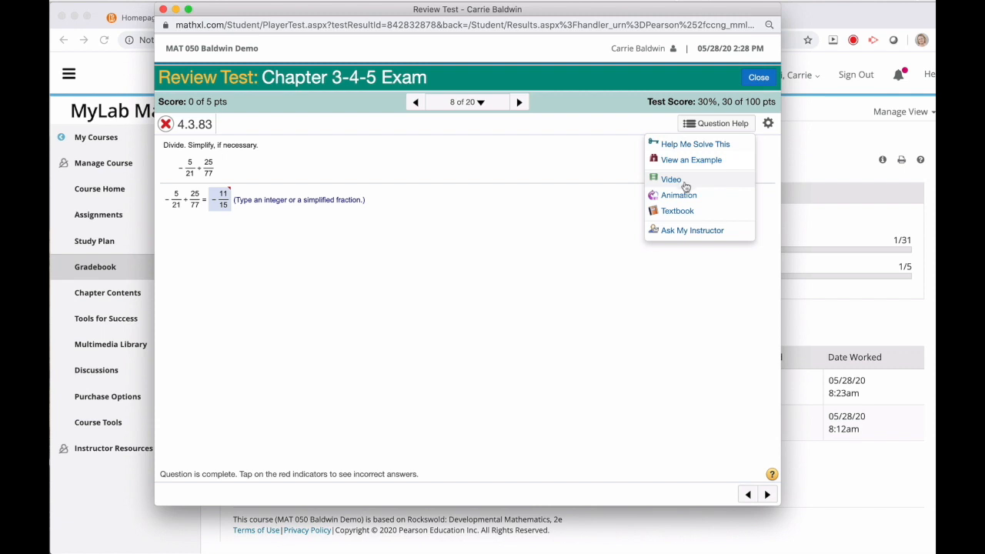
mouse_move(680, 214)
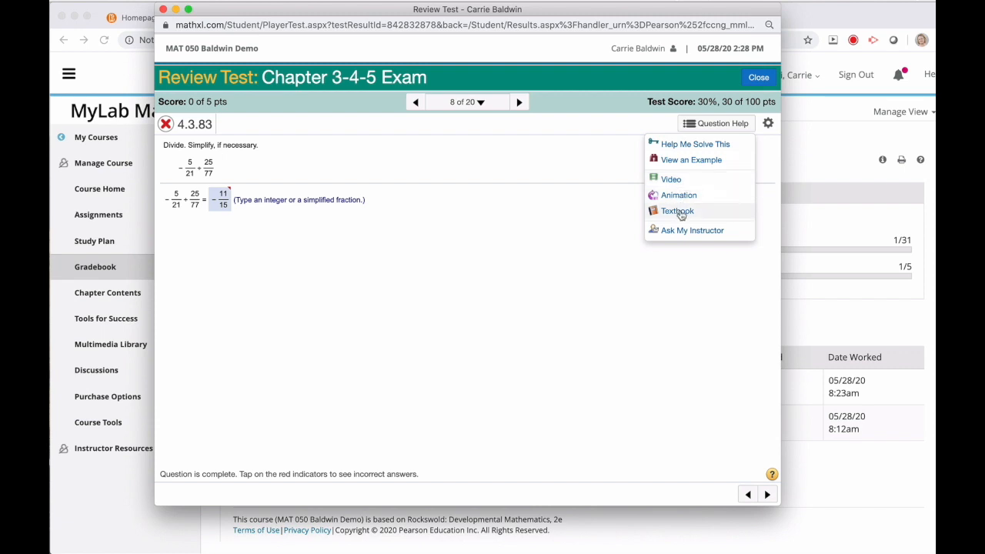
mouse_move(693, 234)
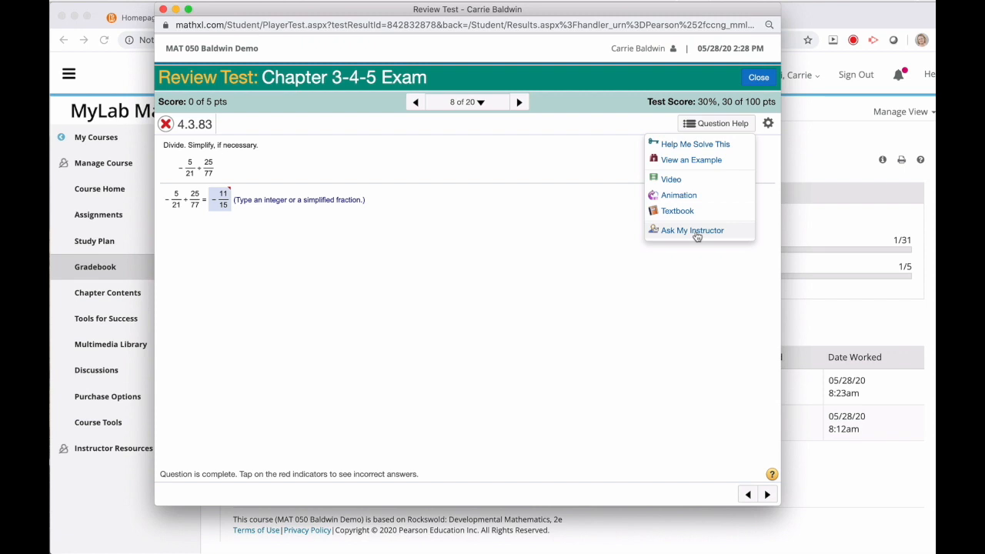
mouse_move(477, 297)
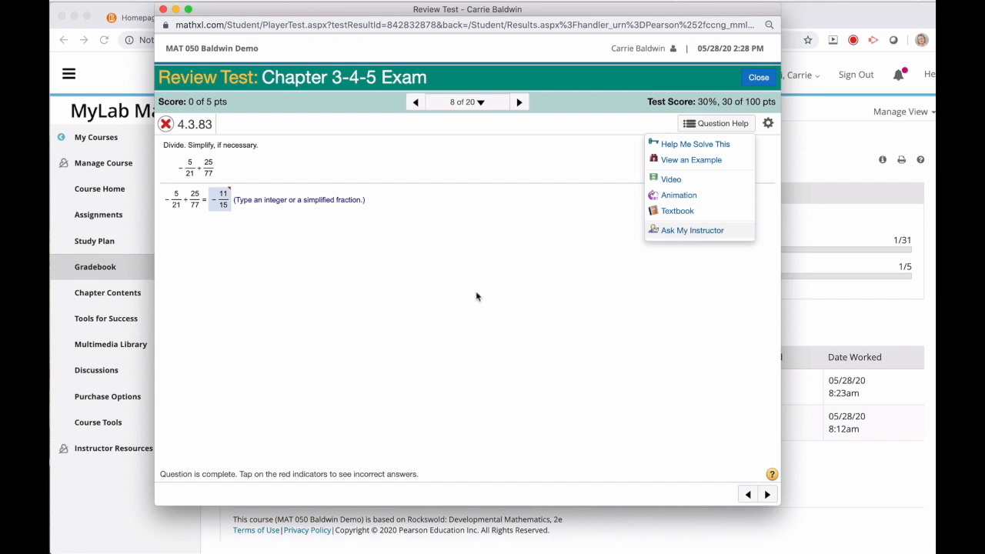
mouse_move(488, 299)
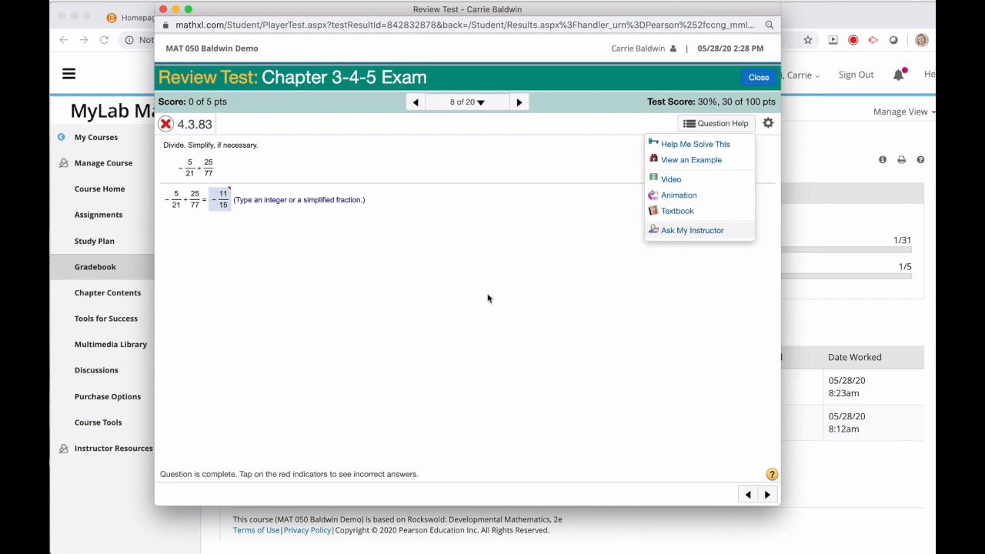